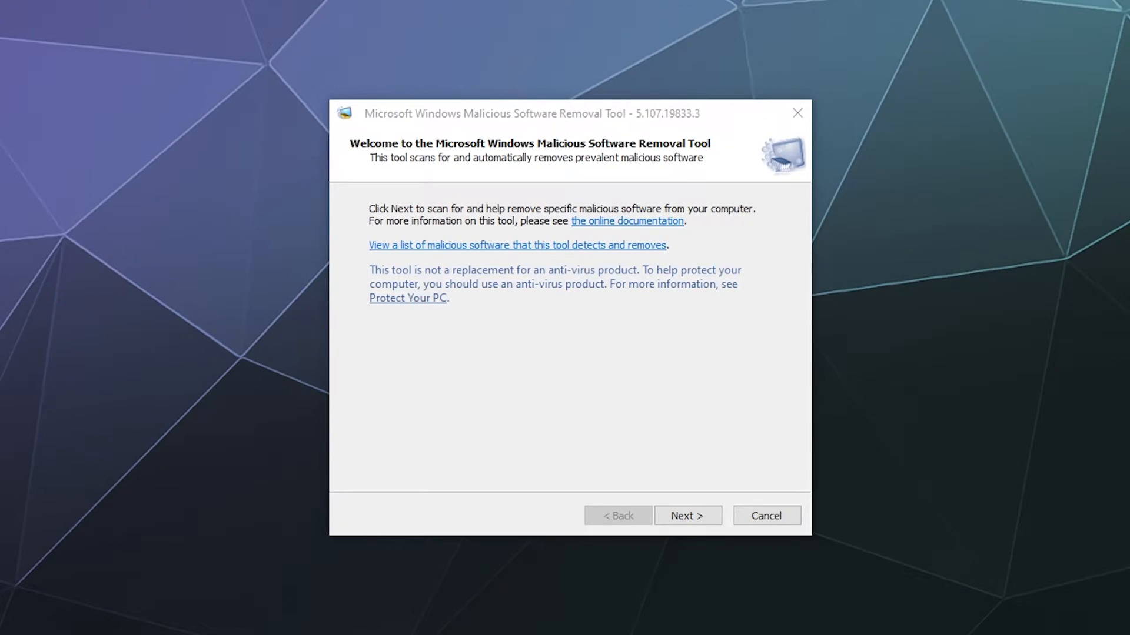
pyautogui.moveTo(564, 129)
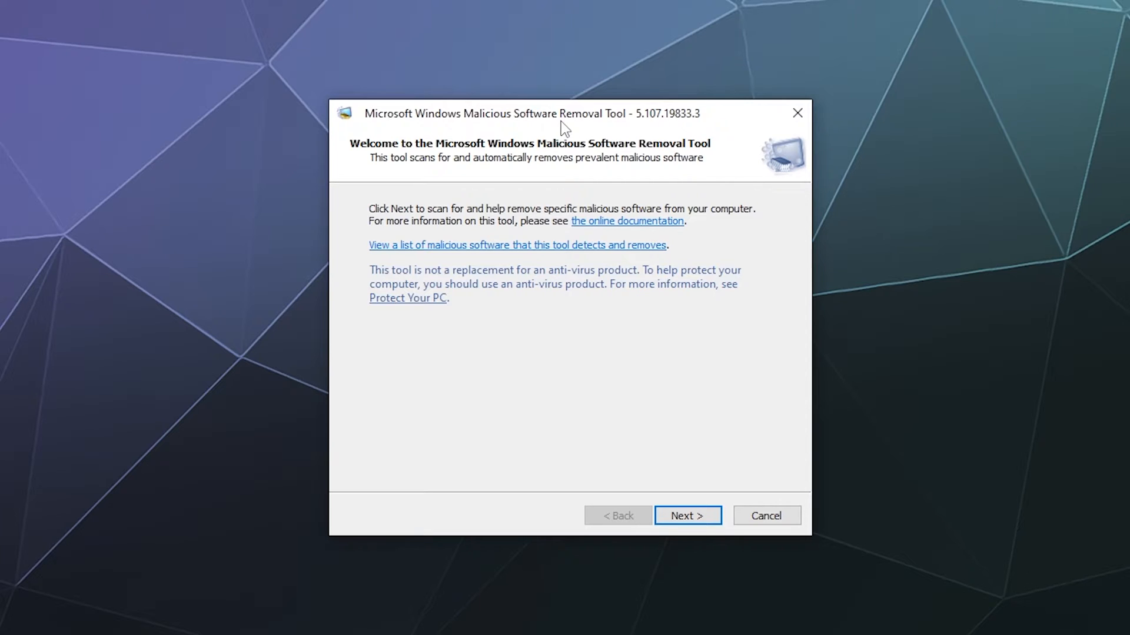
pyautogui.moveTo(715, 153)
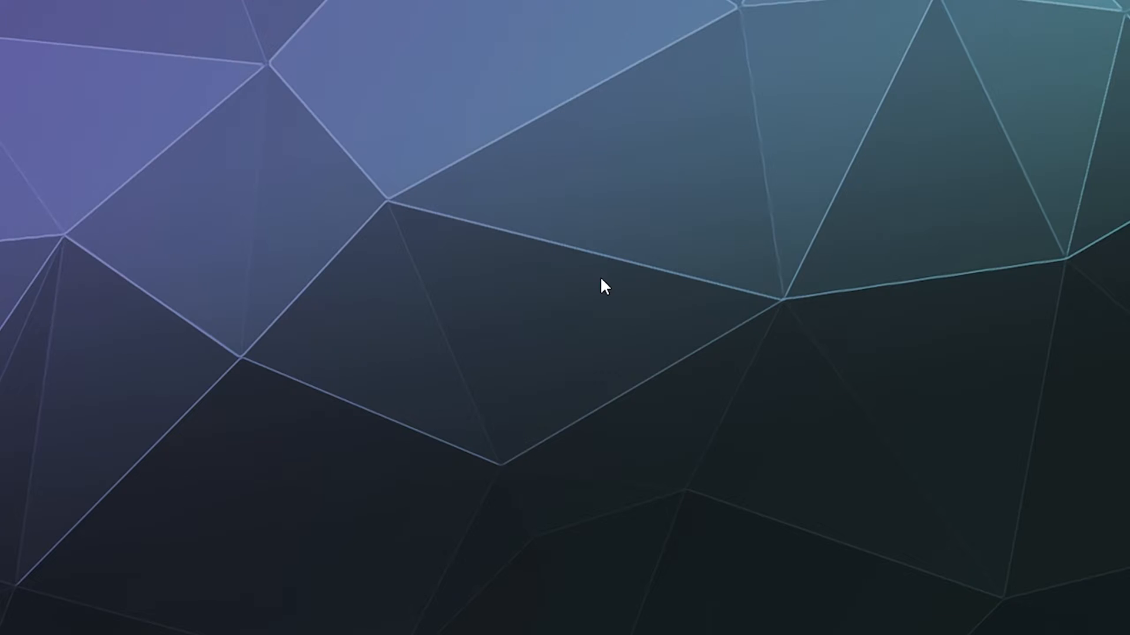
# - Launch the Malicious Software Removal Tool from Run and continue past the welcome page
pyautogui.press('Win+r')
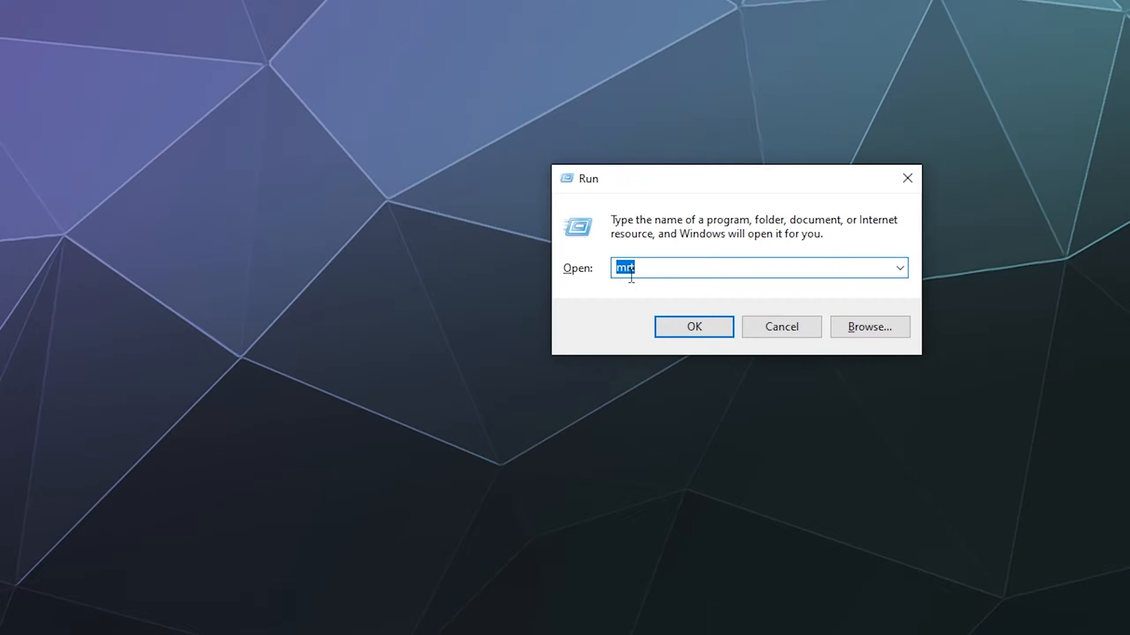
pyautogui.click(693, 327)
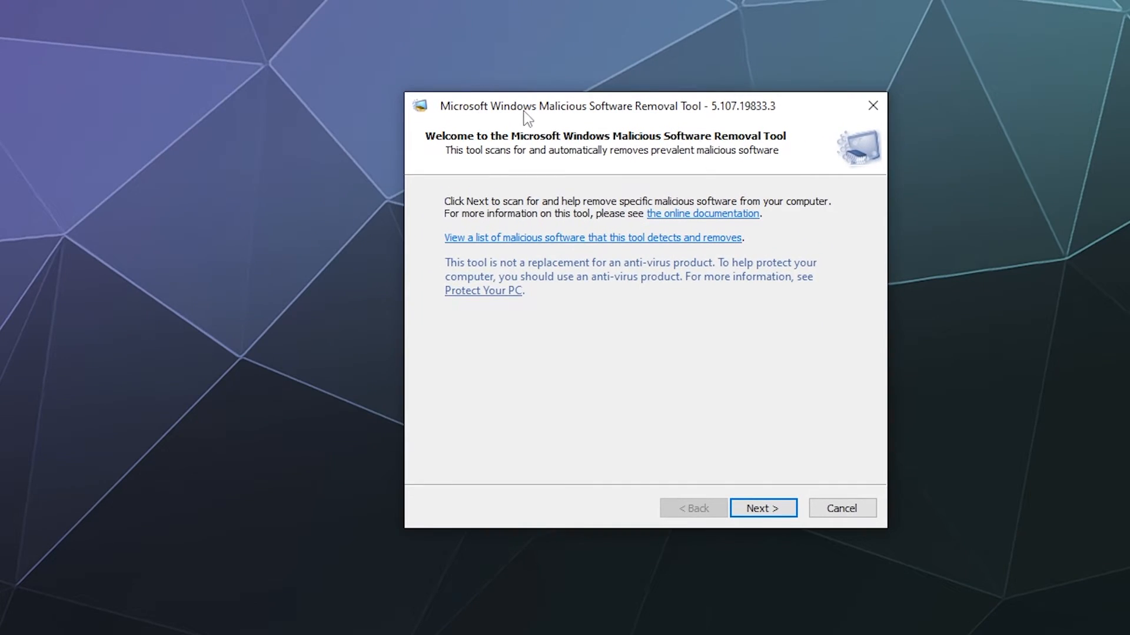
pyautogui.moveTo(662, 378)
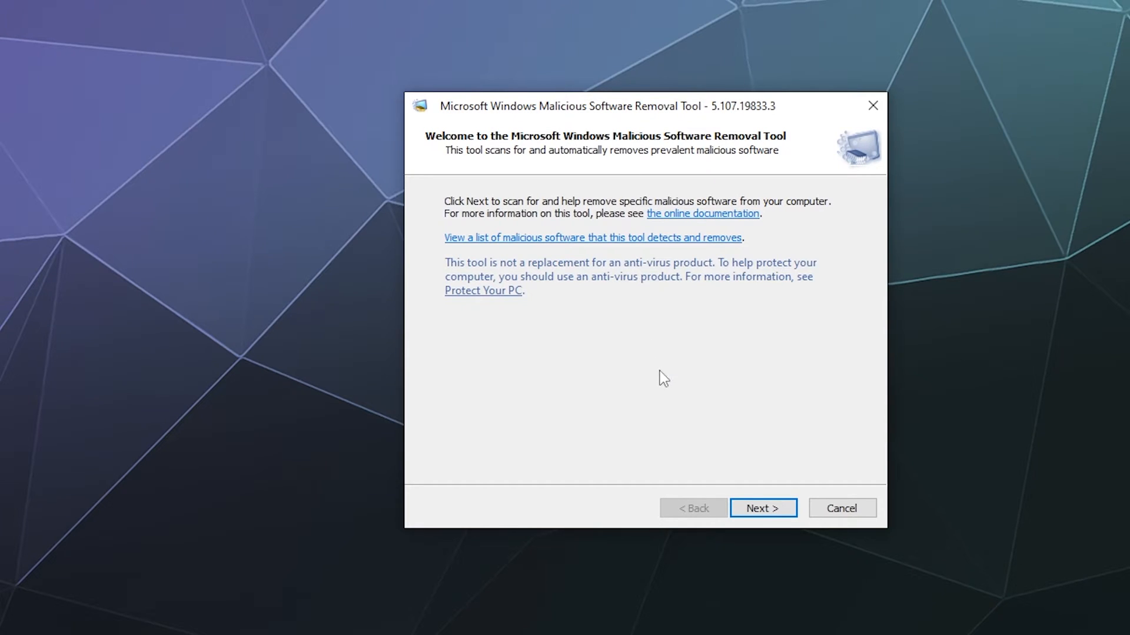
pyautogui.moveTo(603, 314)
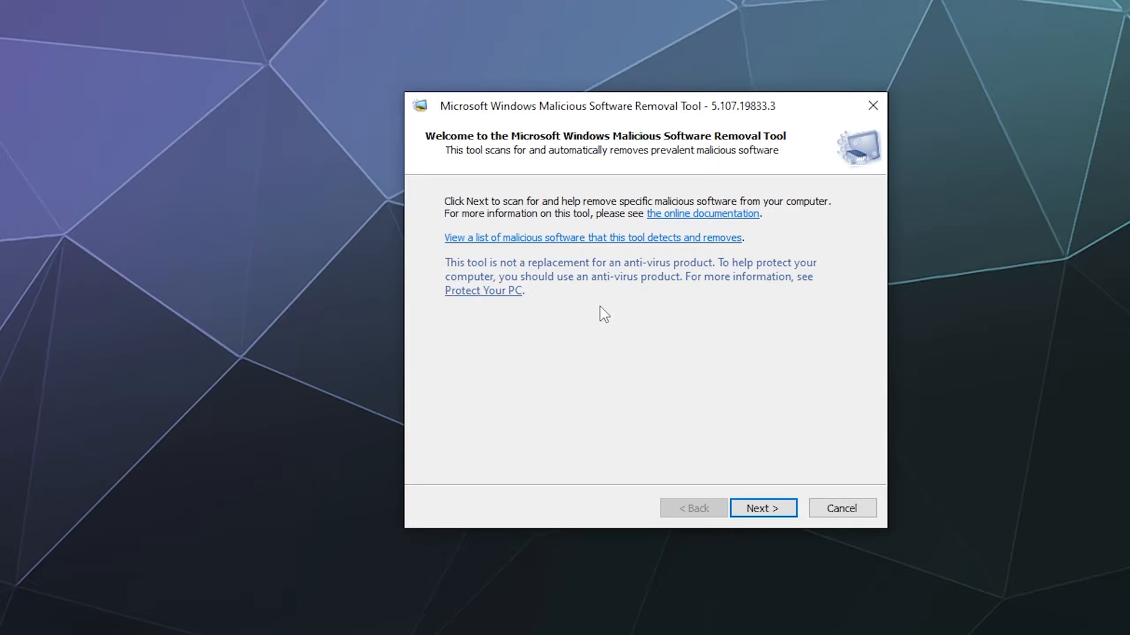
pyautogui.moveTo(798, 241)
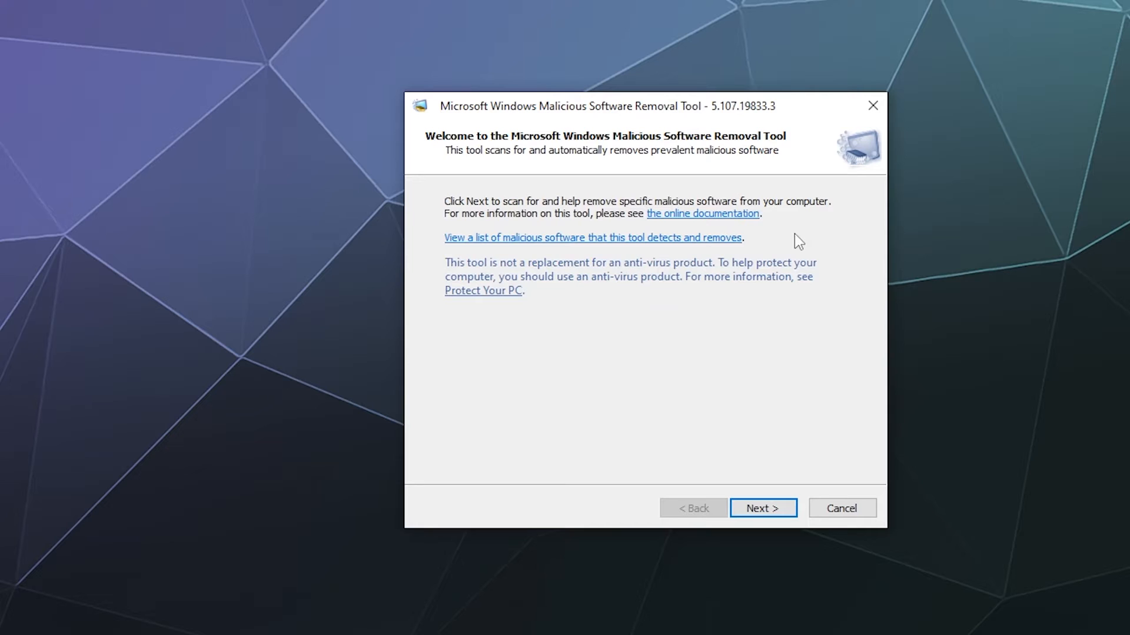
pyautogui.moveTo(723, 248)
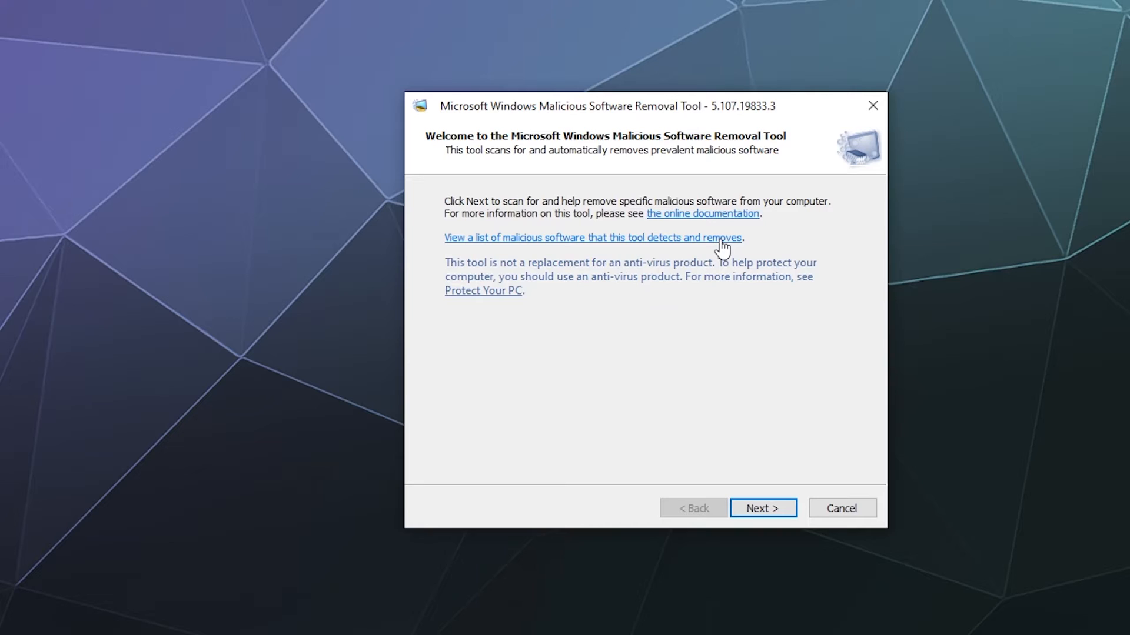
pyautogui.moveTo(714, 418)
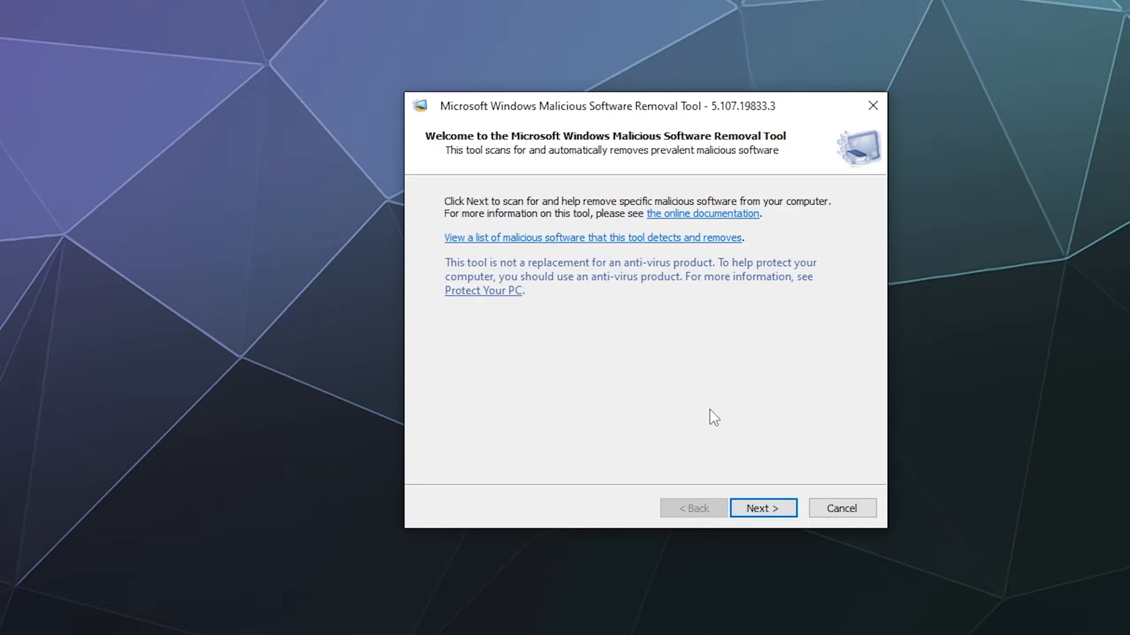
pyautogui.moveTo(777, 488)
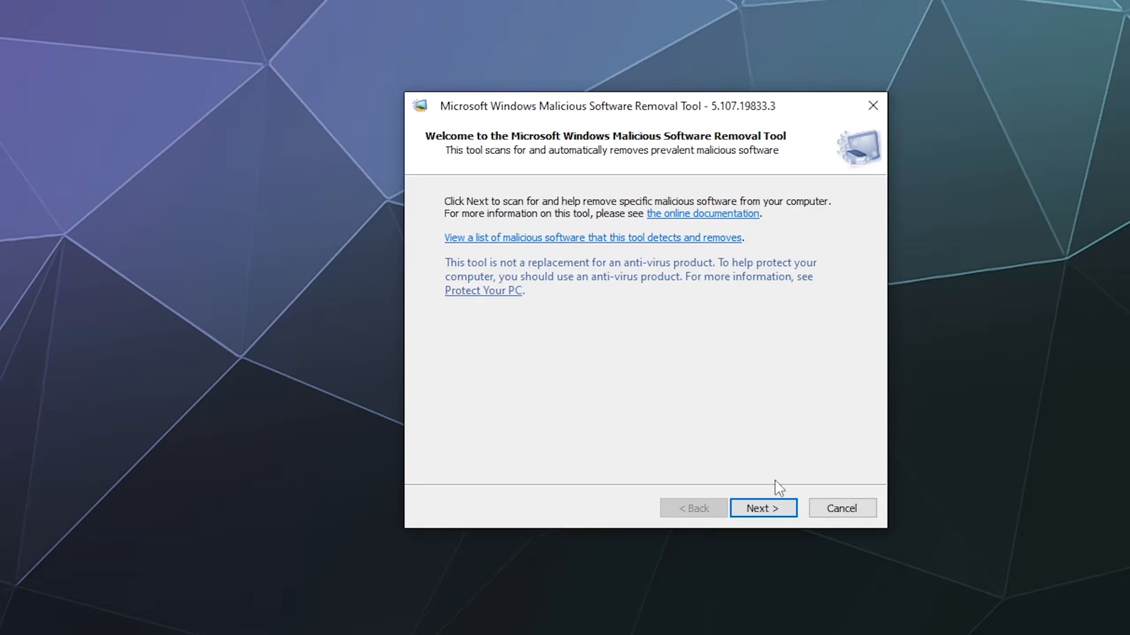
pyautogui.moveTo(778, 469)
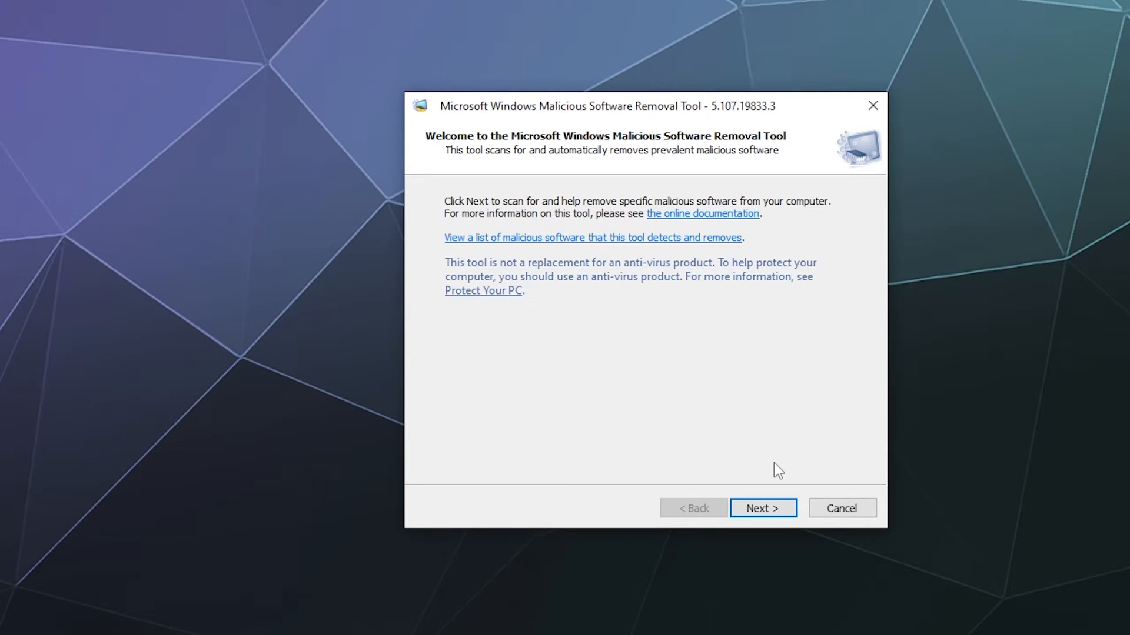
pyautogui.click(763, 508)
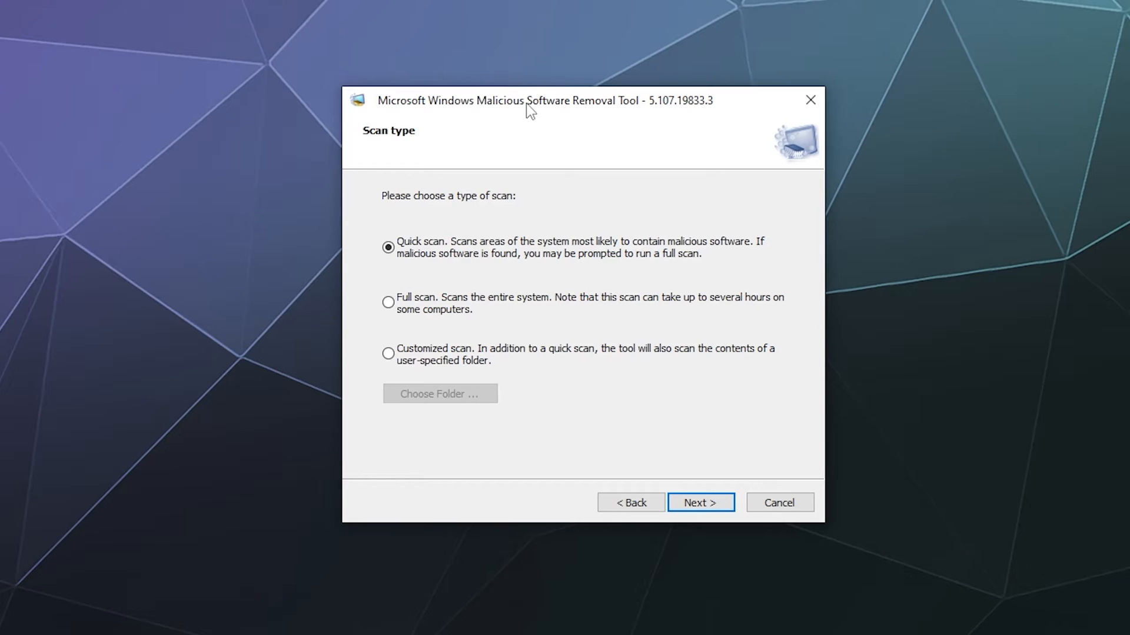
# - Compare the Full and Customized scan options, then start a Quick scan
pyautogui.click(388, 302)
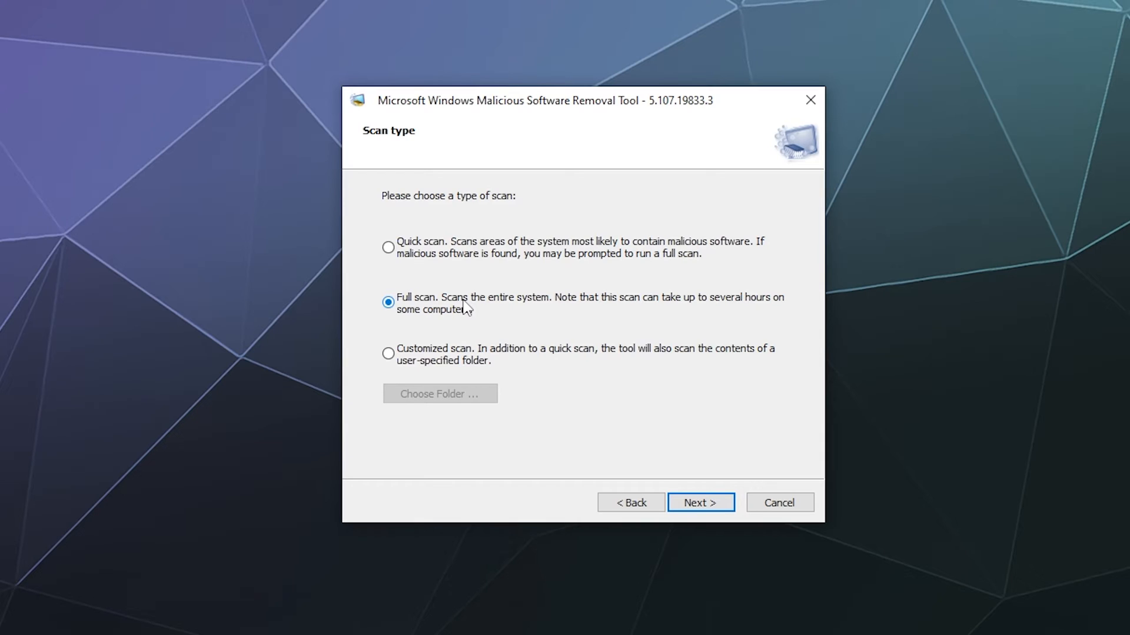
pyautogui.click(389, 353)
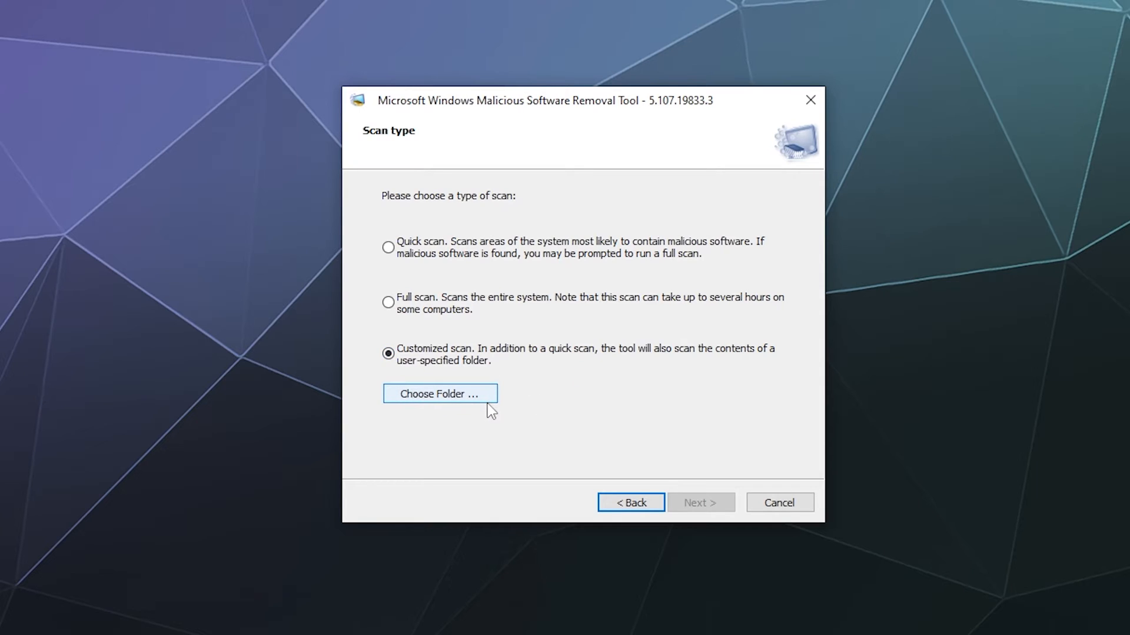
pyautogui.click(388, 247)
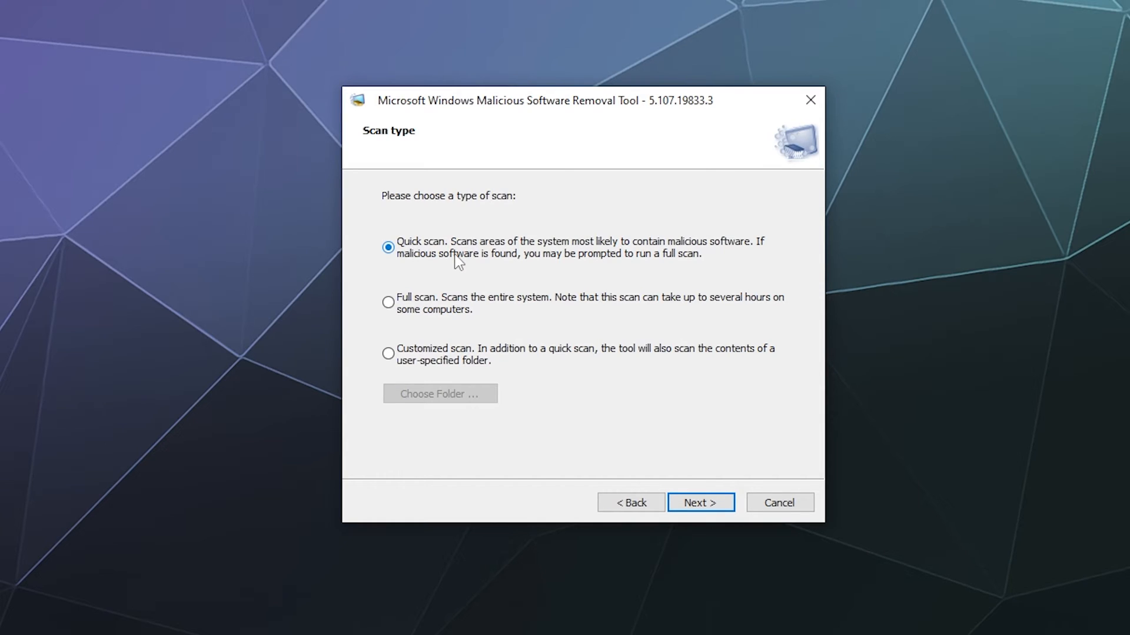
pyautogui.click(699, 502)
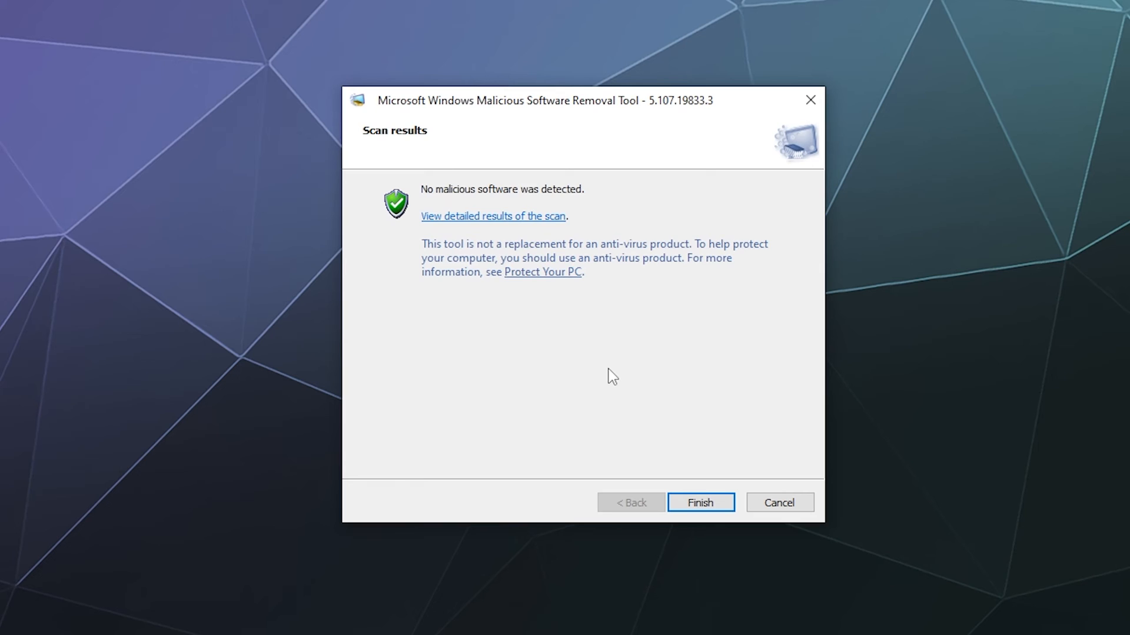
pyautogui.moveTo(492, 231)
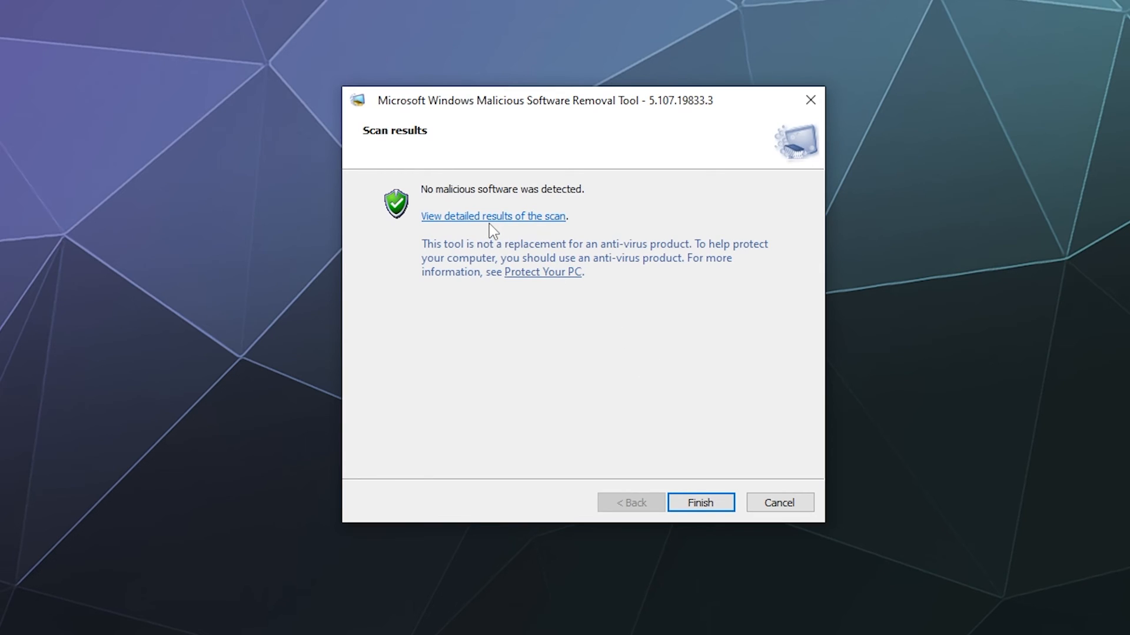
# - Scroll through the detailed results showing every entry not infected, then close the list
pyautogui.click(493, 216)
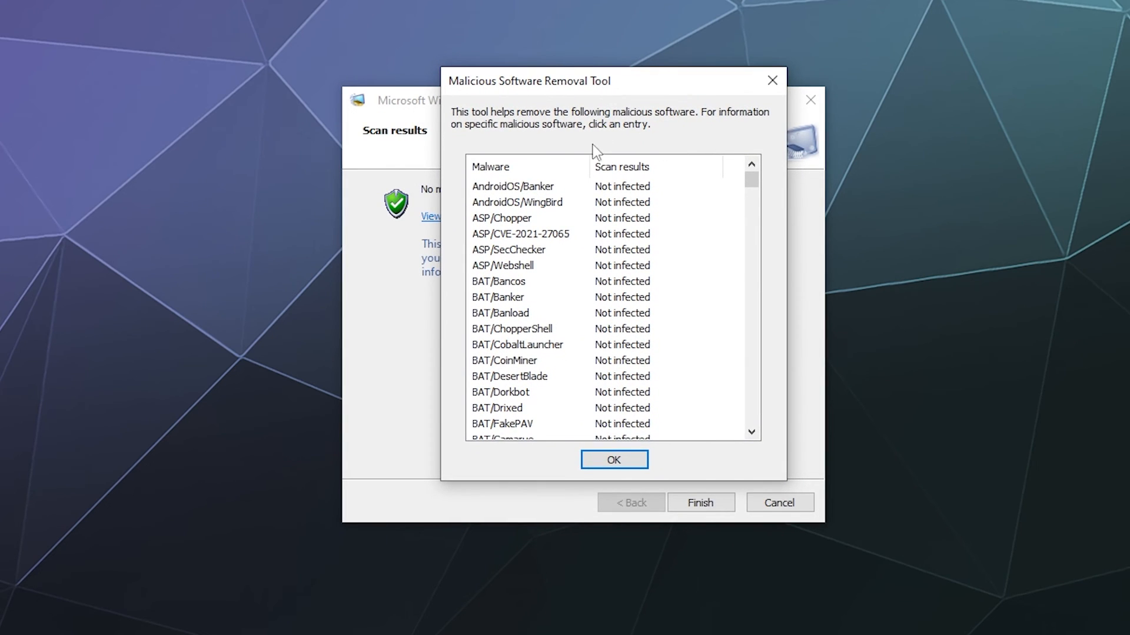
pyautogui.scroll(-3)
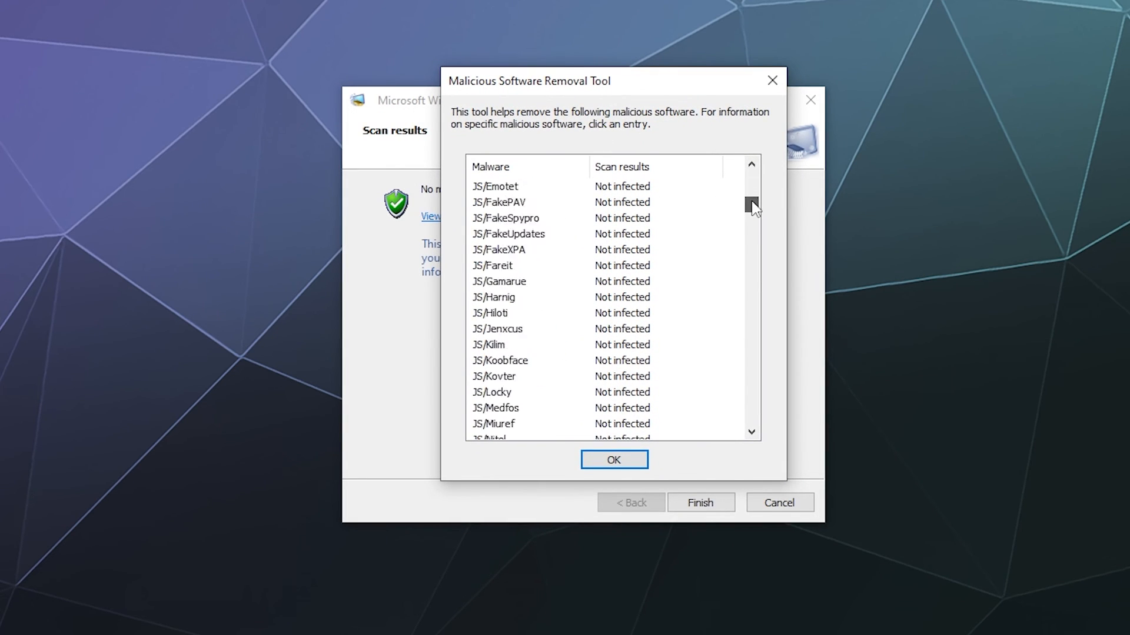
pyautogui.scroll(-3)
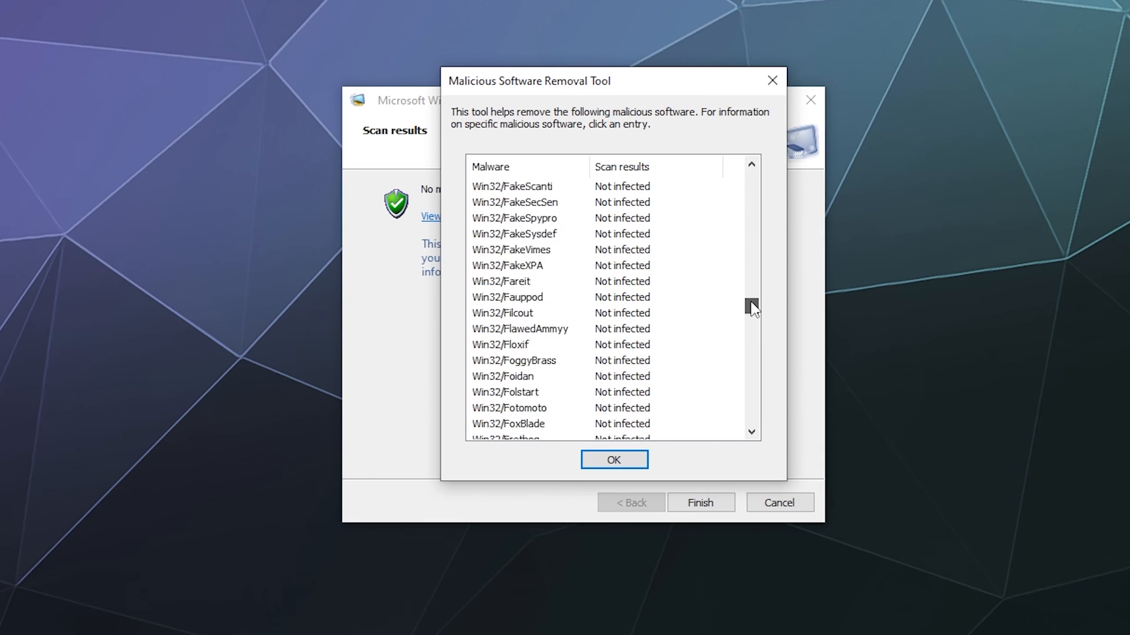
pyautogui.scroll(-3)
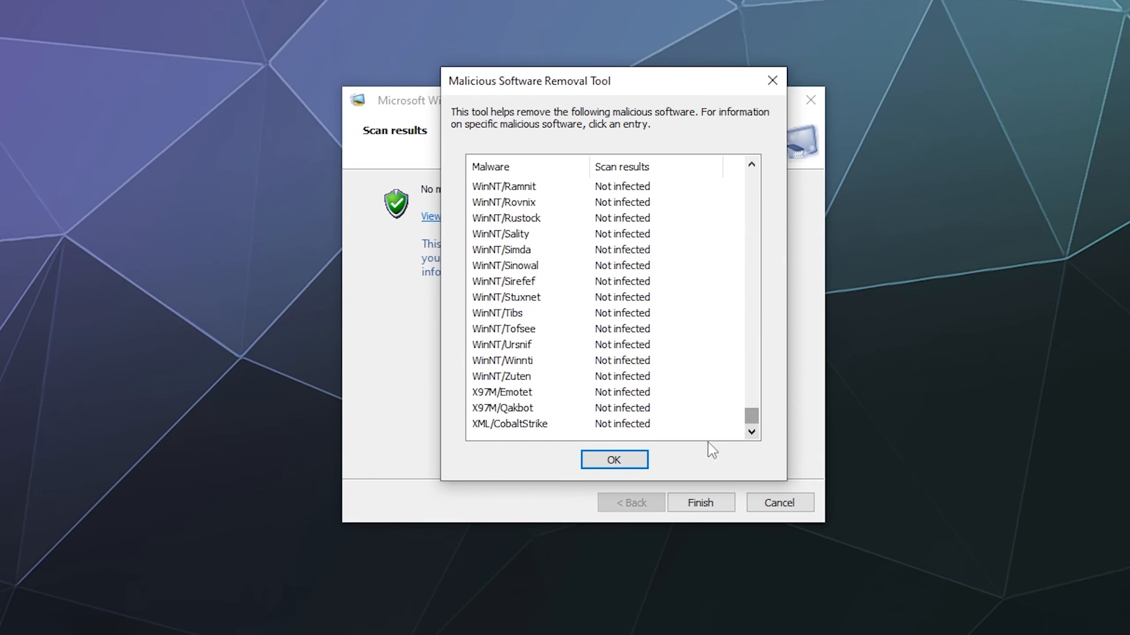
pyautogui.click(614, 460)
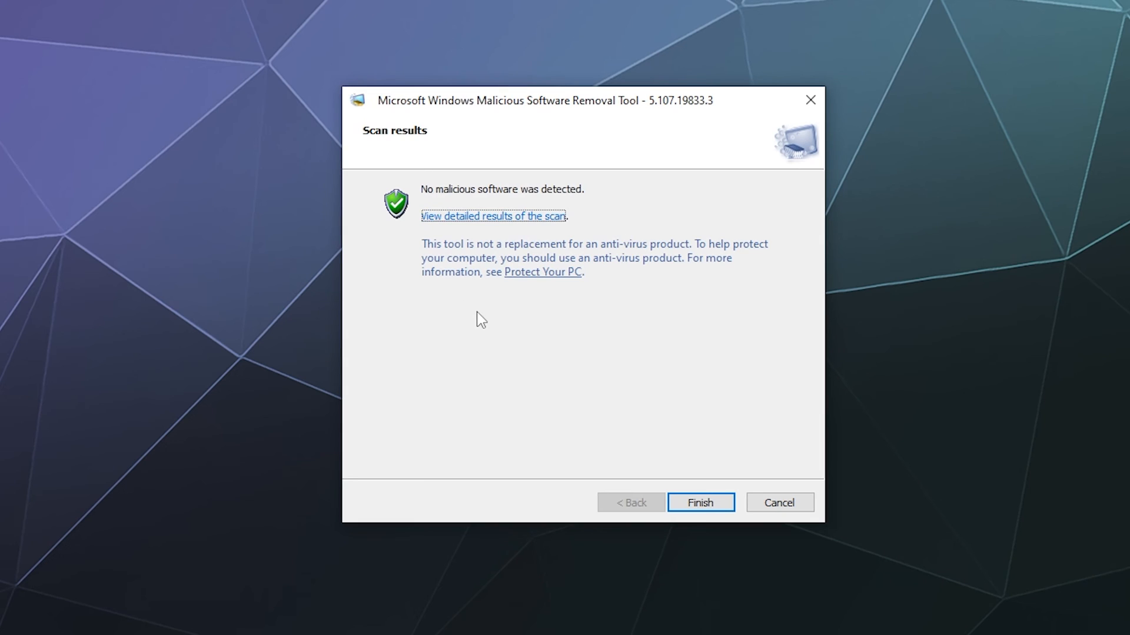
pyautogui.moveTo(541, 281)
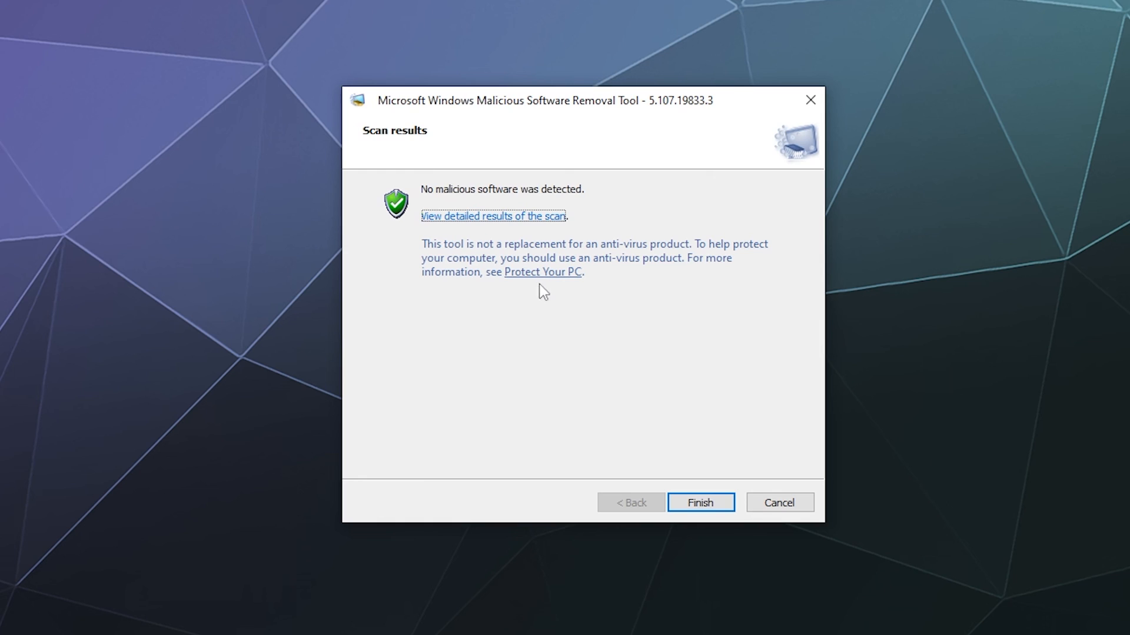
pyautogui.moveTo(542, 371)
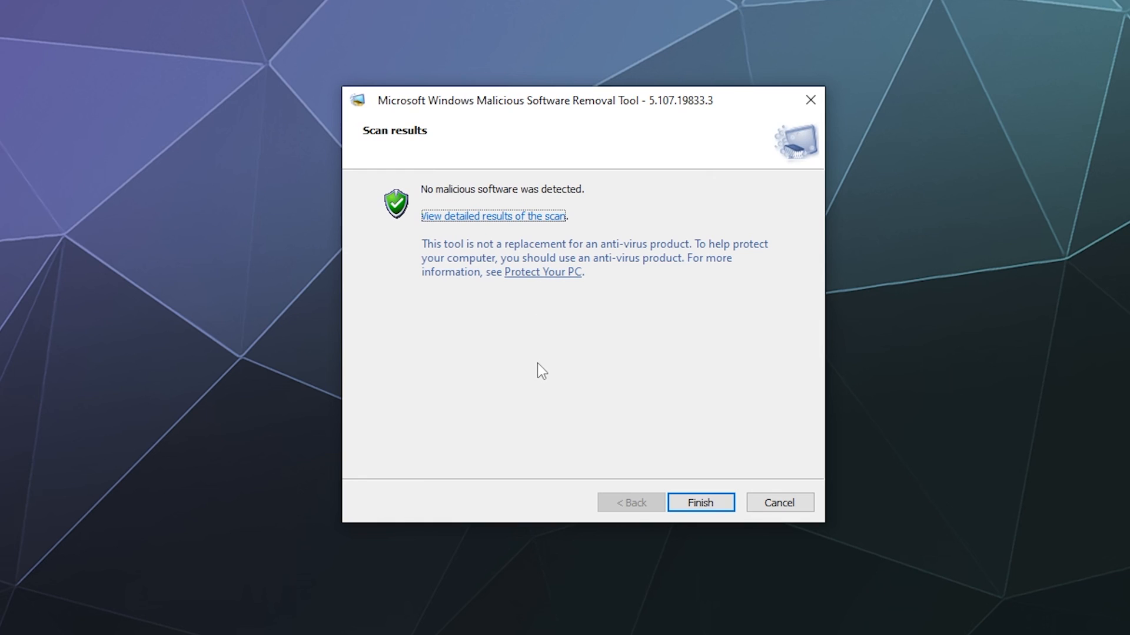